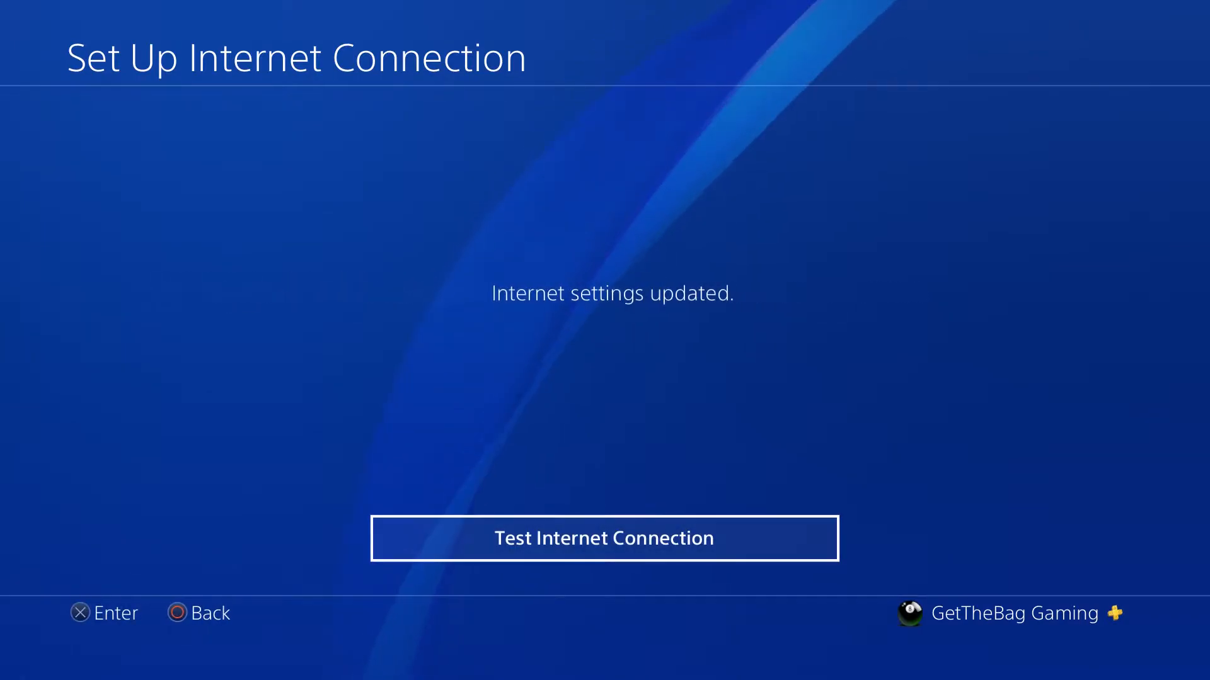
Run the connection test over the Wi-Fi extender: 16.0 Mbps down, 696.9 kbps up.
click(604, 537)
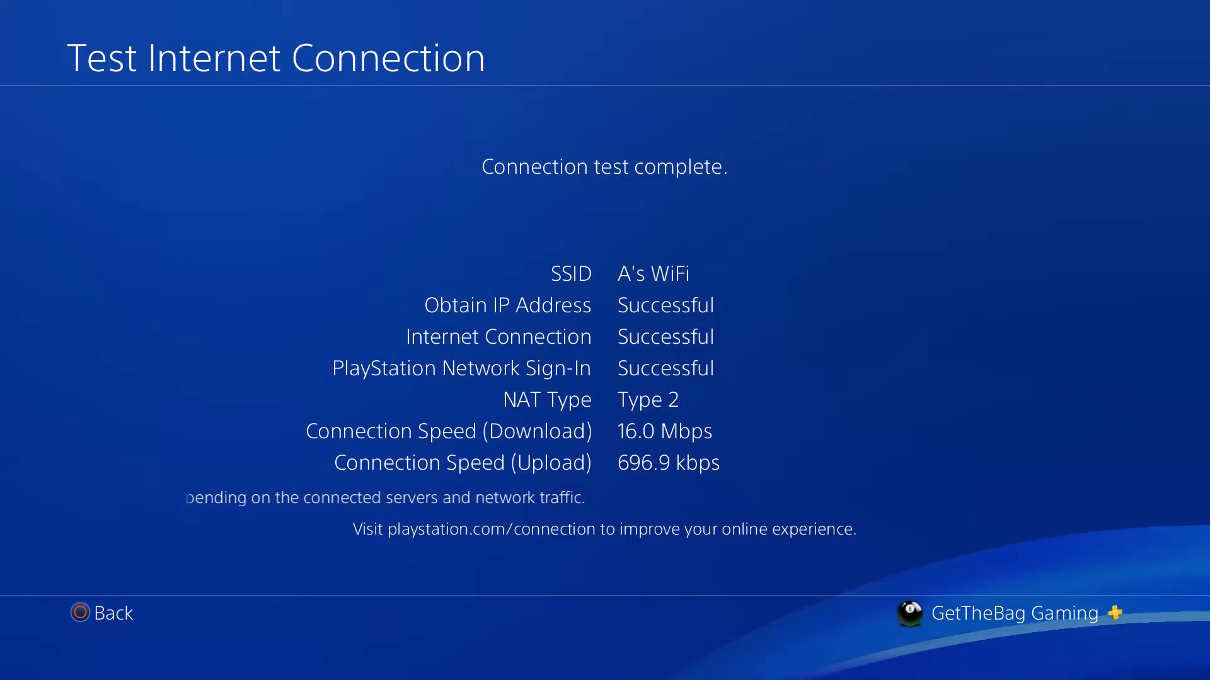
Rerun Set Up Internet Connection for the LAN cable until settings are updated.
click(100, 612)
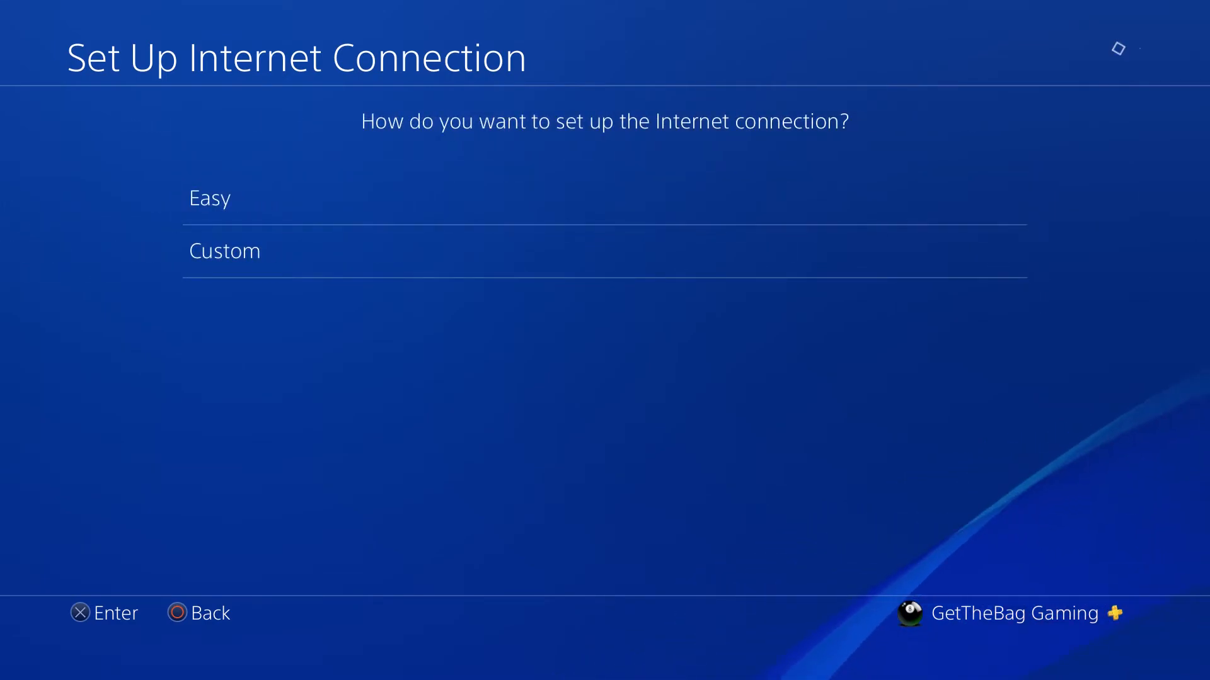
click(209, 198)
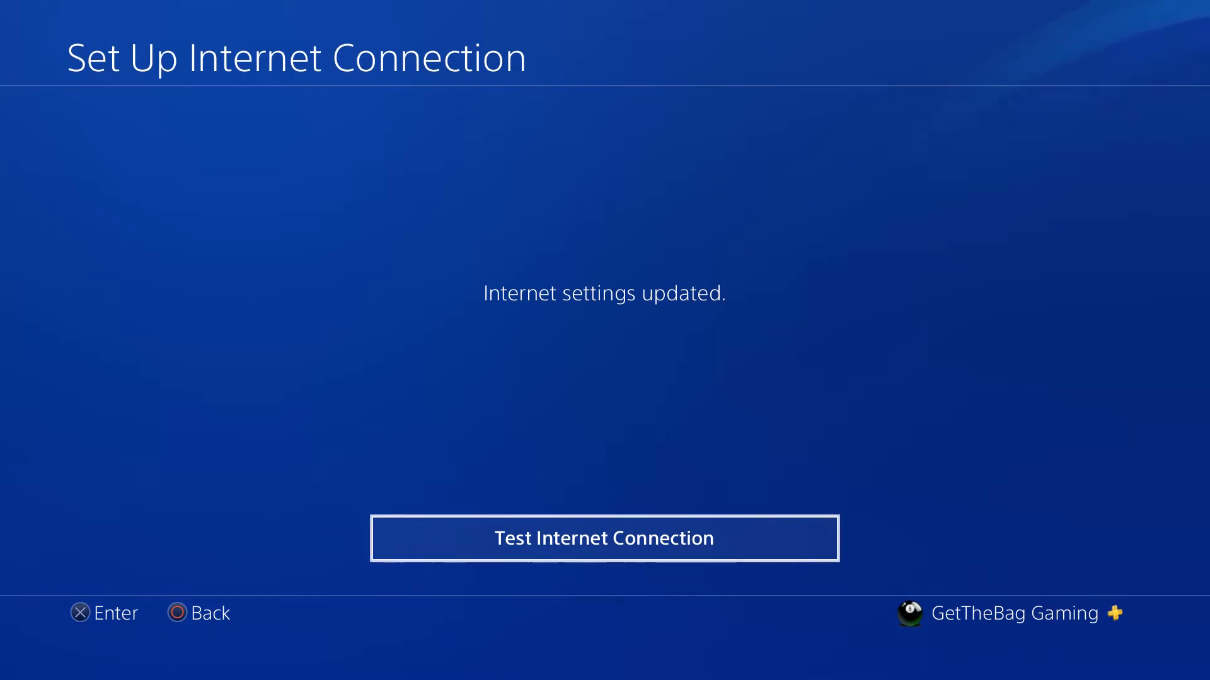
Test the LAN connection (24.7 Mbps down, 697.8 kbps up) and return to Network.
click(604, 538)
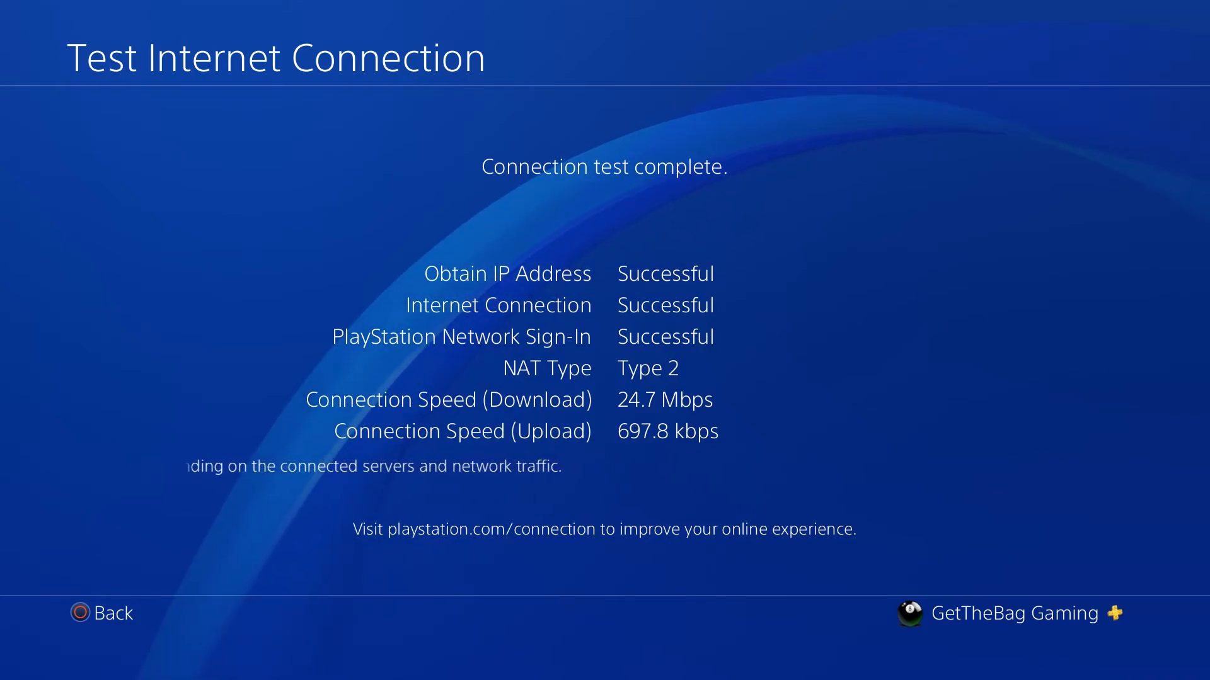
click(100, 613)
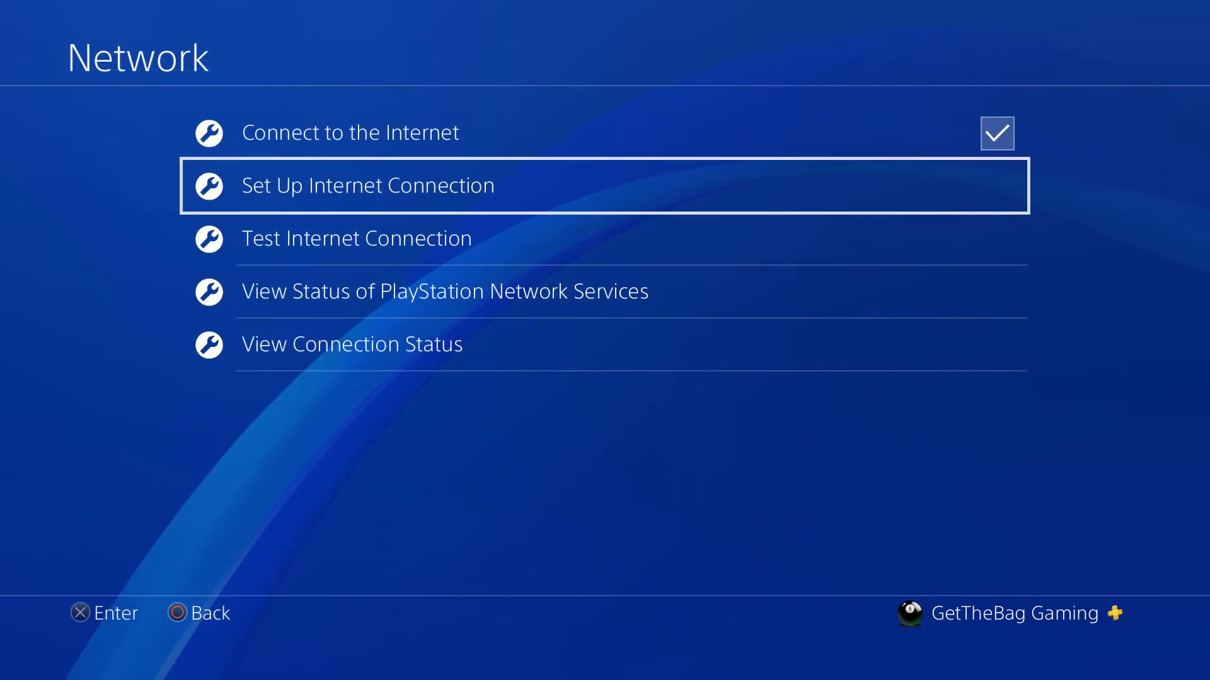